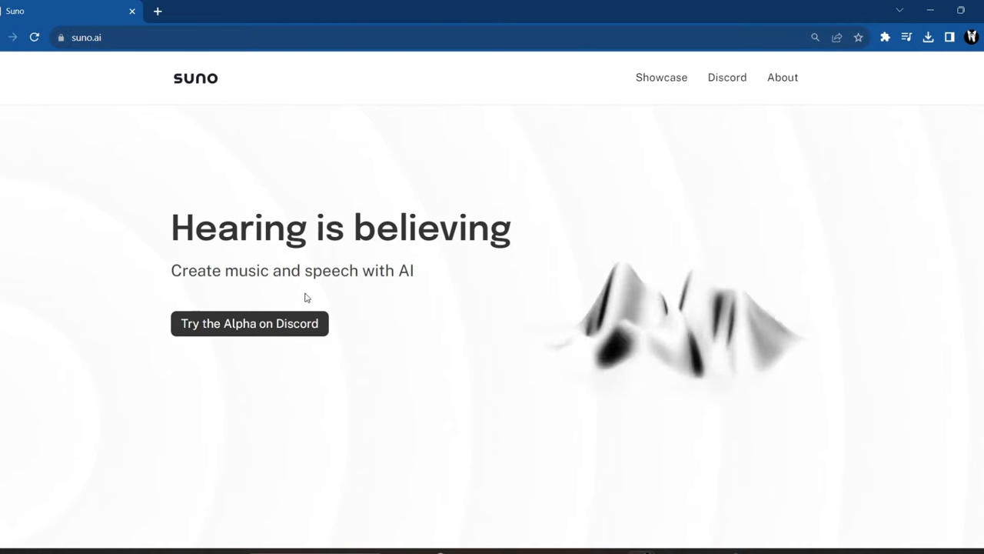
{"action": "mouse_move", "coordinate": [249, 323]}
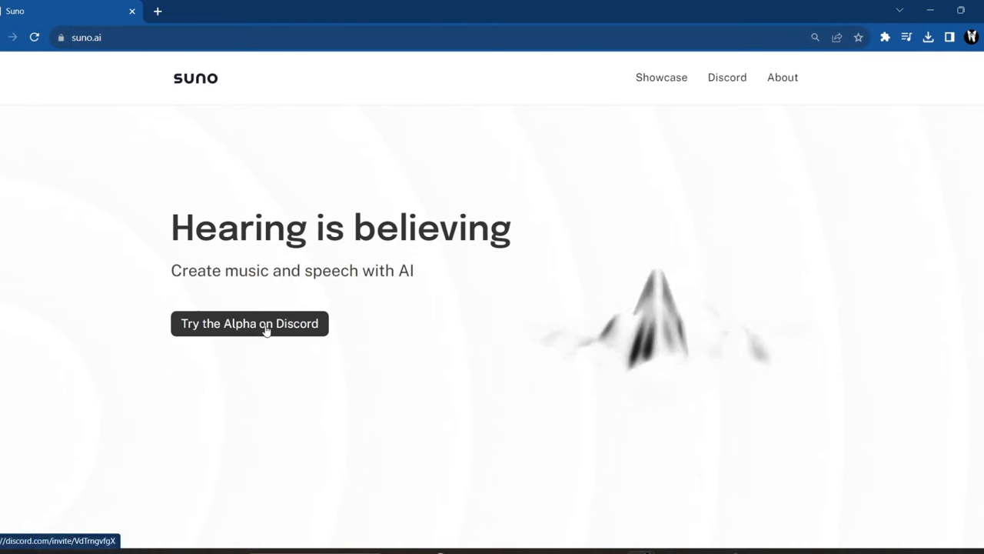
Step: Open Suno's 'Try the Alpha on Discord' invite from suno.ai
{"action": "left_click", "coordinate": [249, 323]}
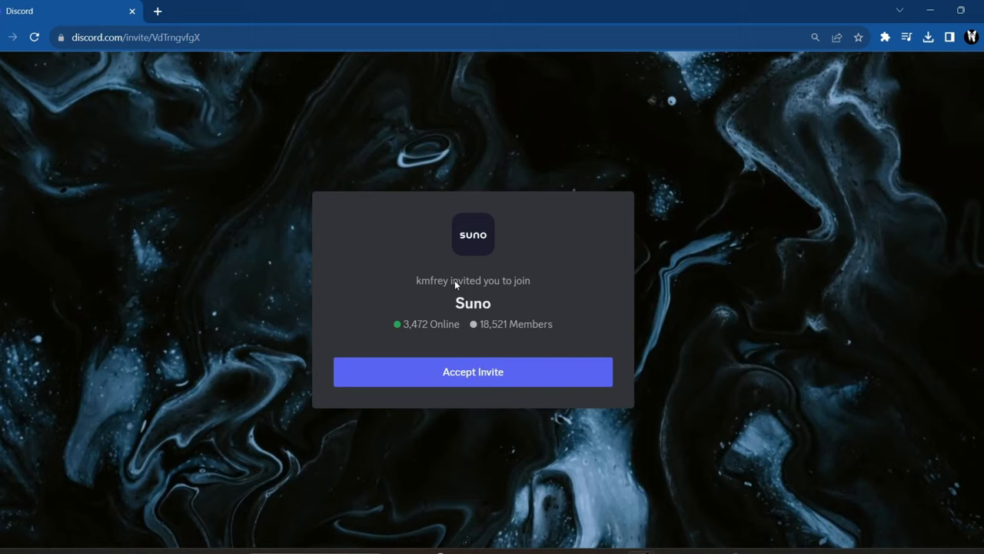
{"action": "mouse_move", "coordinate": [472, 377]}
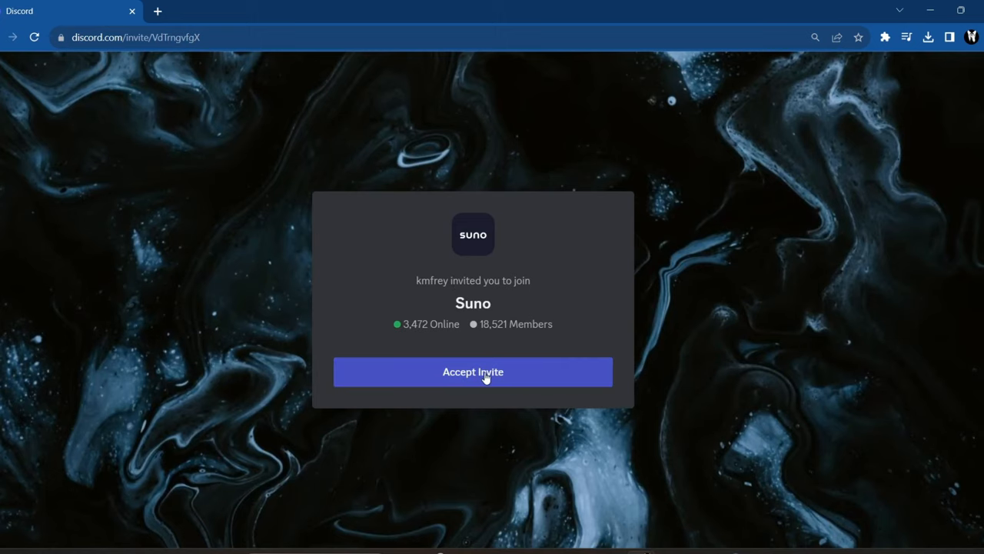
Step: Accept the Suno server invite and land in the chirp-alpha channel
{"action": "left_click", "coordinate": [473, 371]}
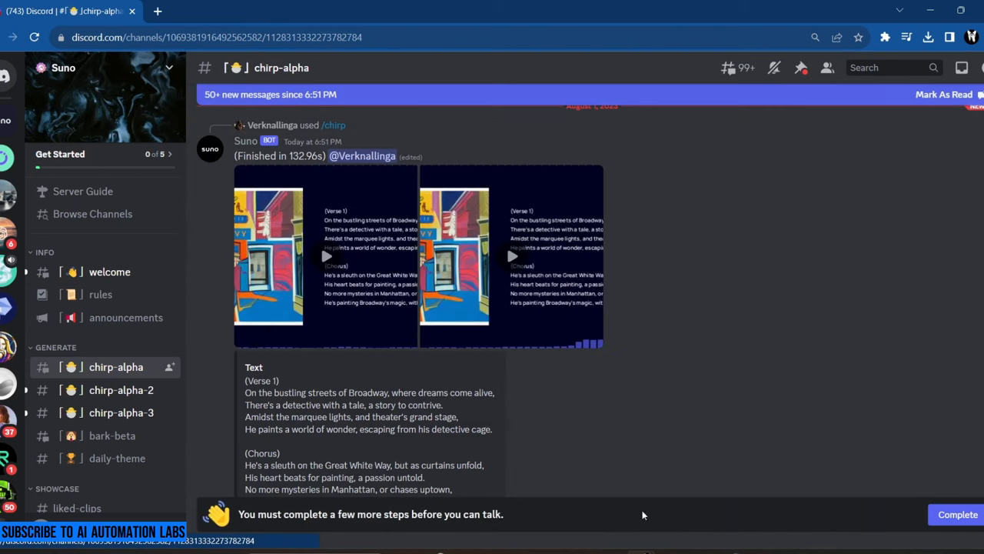
Step: Tick 'I have read and agree to the rules' and submit the agreement
{"action": "left_click", "coordinate": [957, 513]}
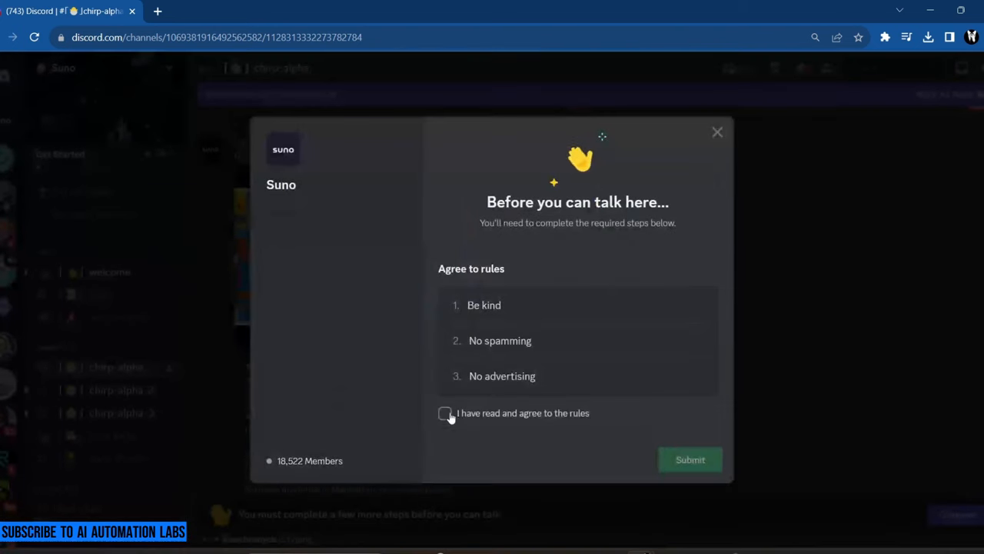
{"action": "left_click", "coordinate": [445, 412]}
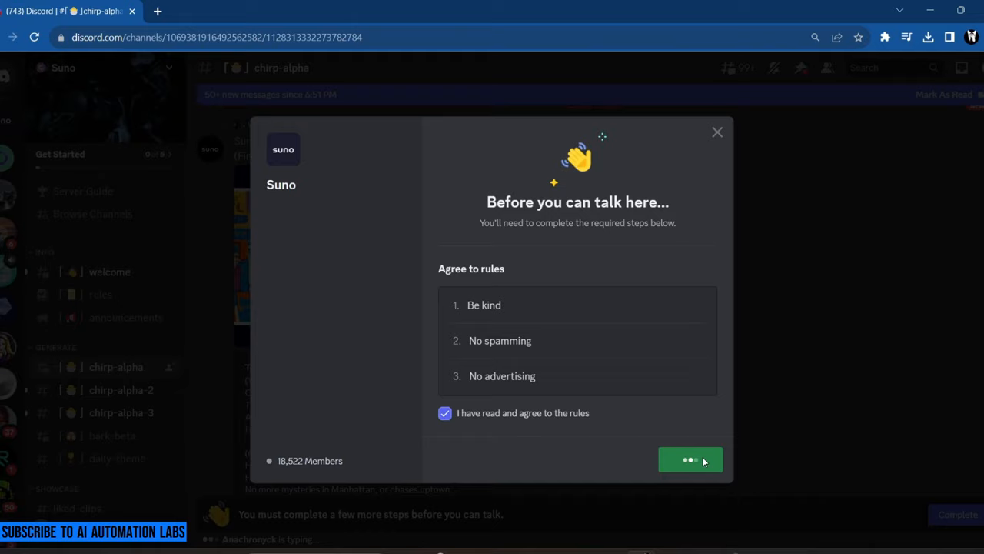
{"action": "left_click", "coordinate": [690, 459]}
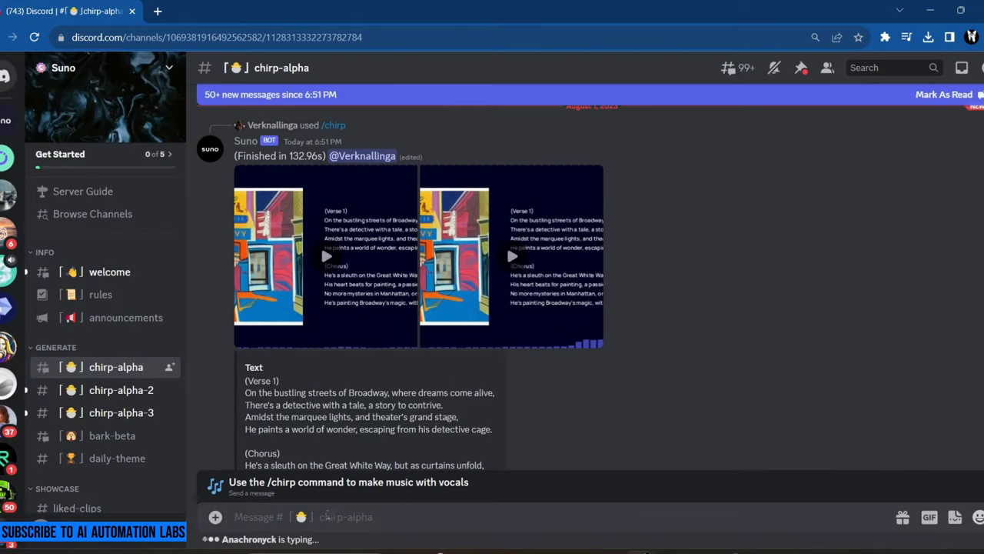
{"action": "left_click", "coordinate": [109, 272]}
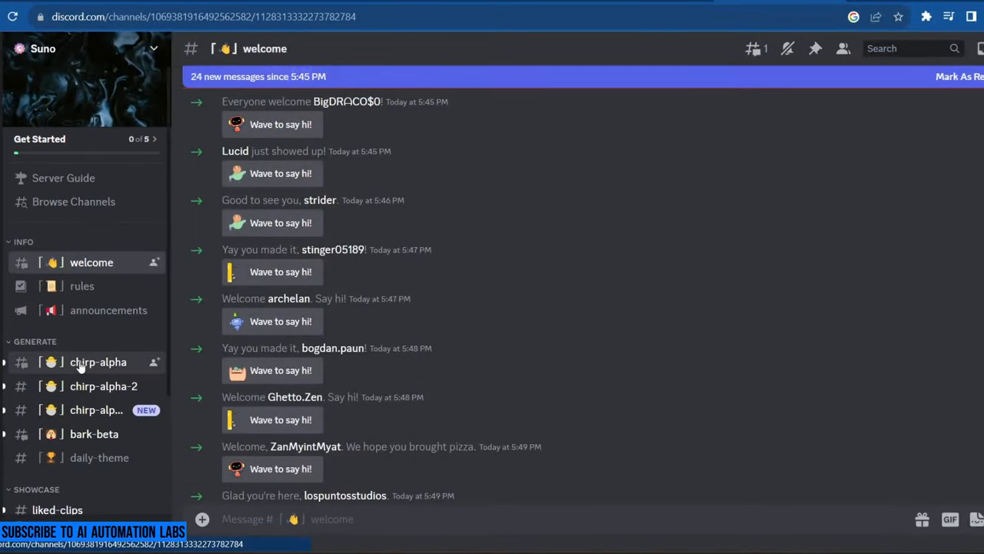
Step: In #chirp-alpha, start the /chirp command and accept the Suno bot's Terms of Service
{"action": "left_click", "coordinate": [97, 361]}
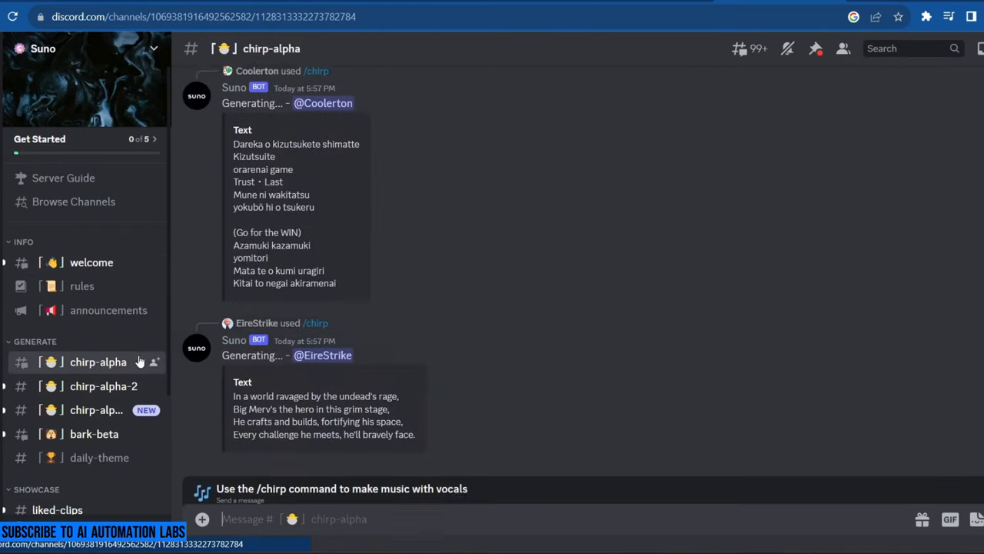
{"action": "scroll", "scroll_direction": "up", "scroll_amount": 3}
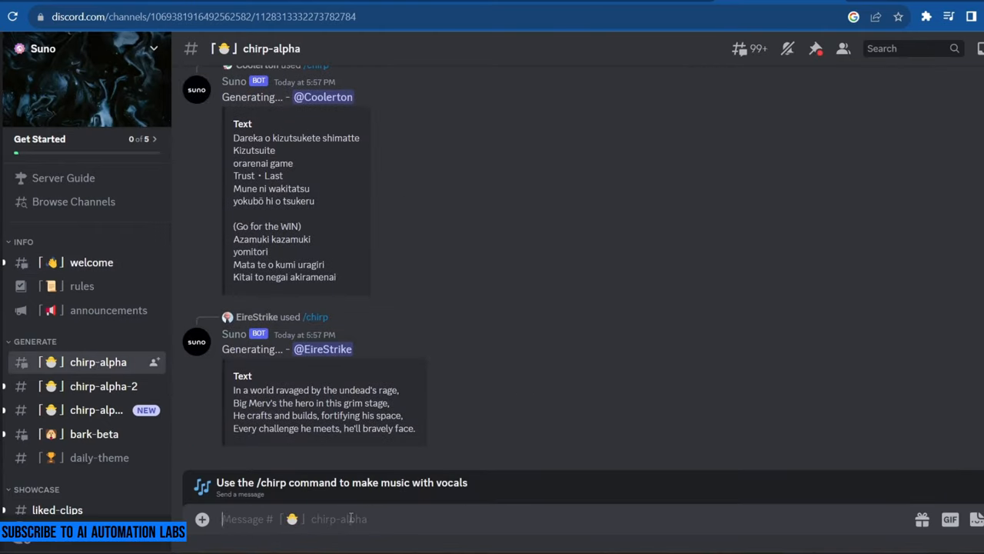
{"action": "type", "text": "/"}
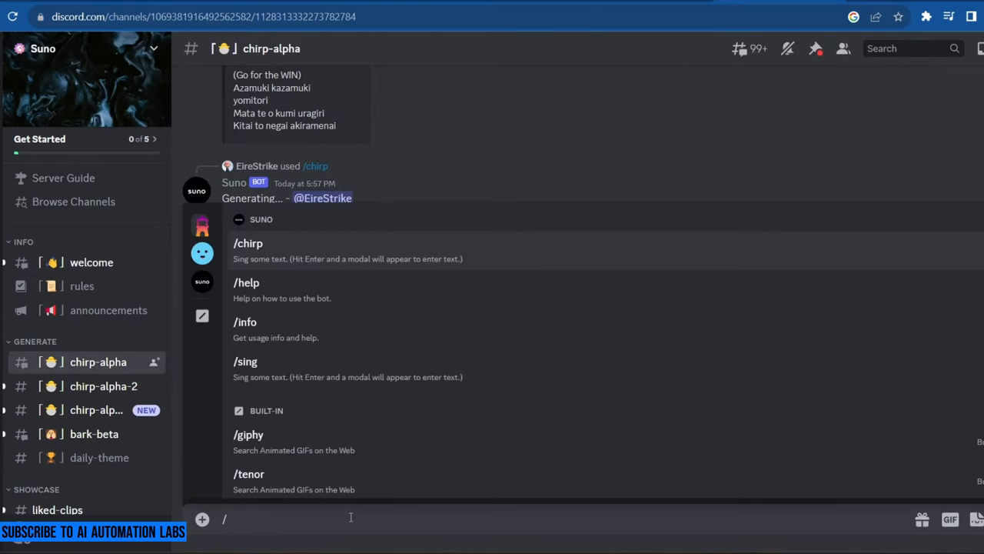
{"action": "type", "text": "chirp"}
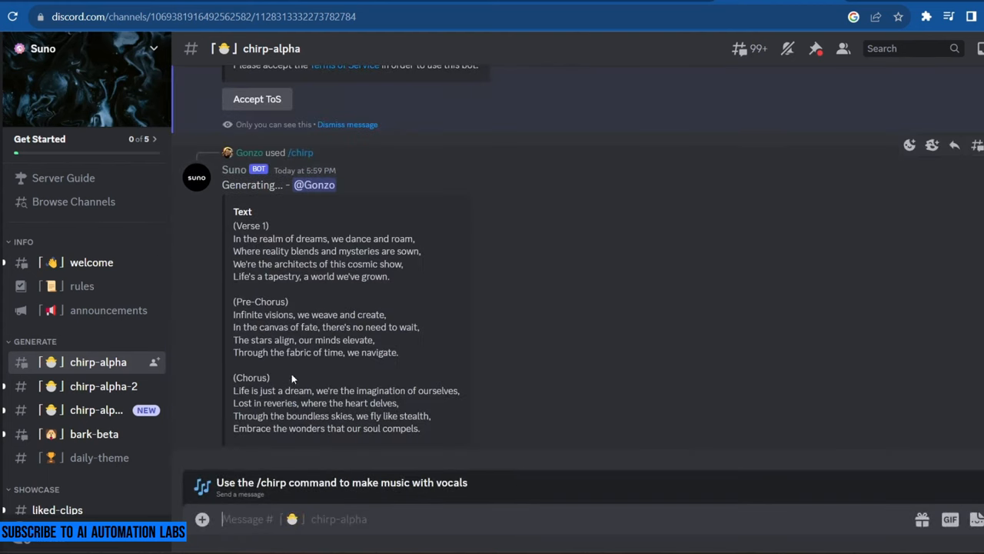
{"action": "scroll", "scroll_direction": "up", "scroll_amount": 3}
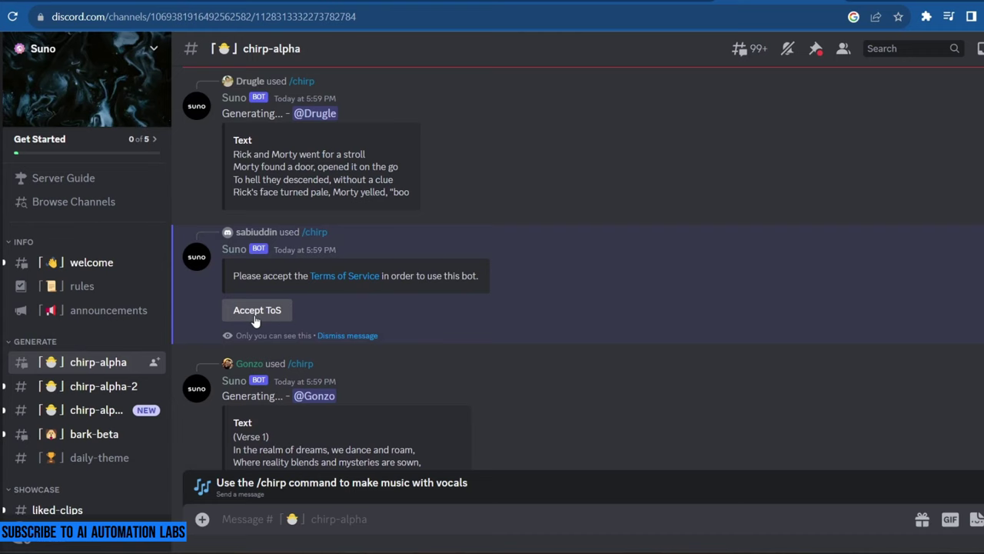
{"action": "left_click", "coordinate": [257, 309]}
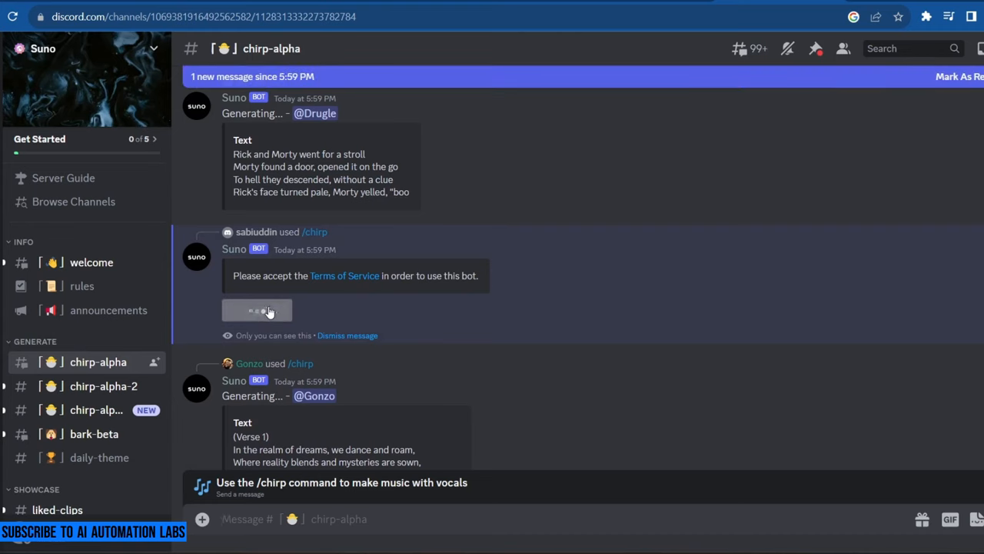
{"action": "left_click", "coordinate": [256, 310]}
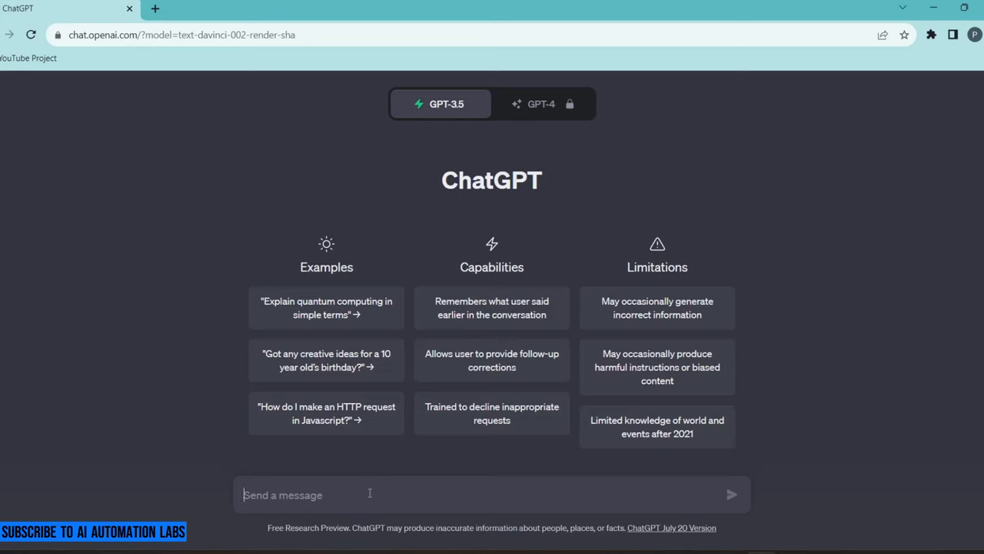
Step: Ask ChatGPT 'Write me super cool Rap song lyrics' and review the reply
{"action": "type", "text": "Write"}
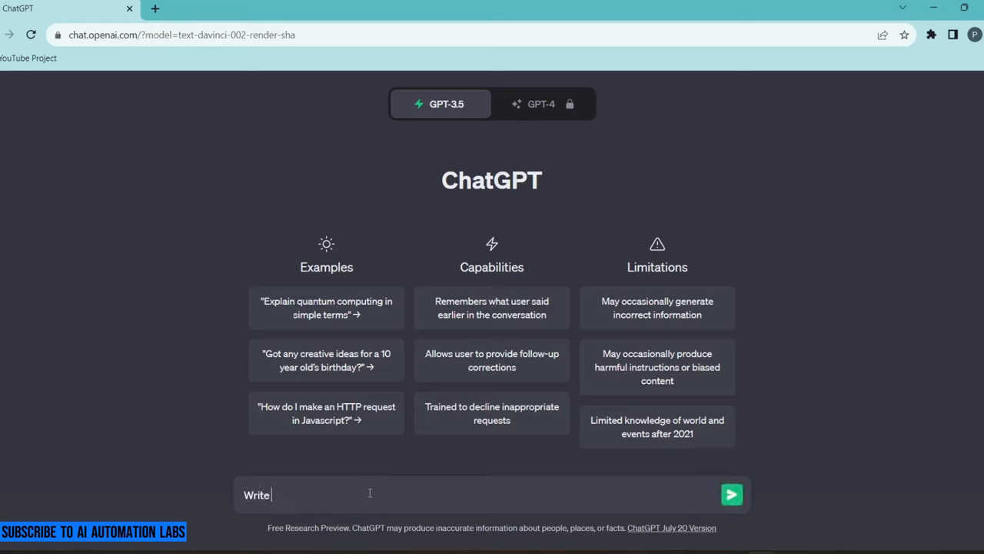
{"action": "type", "text": "me su"}
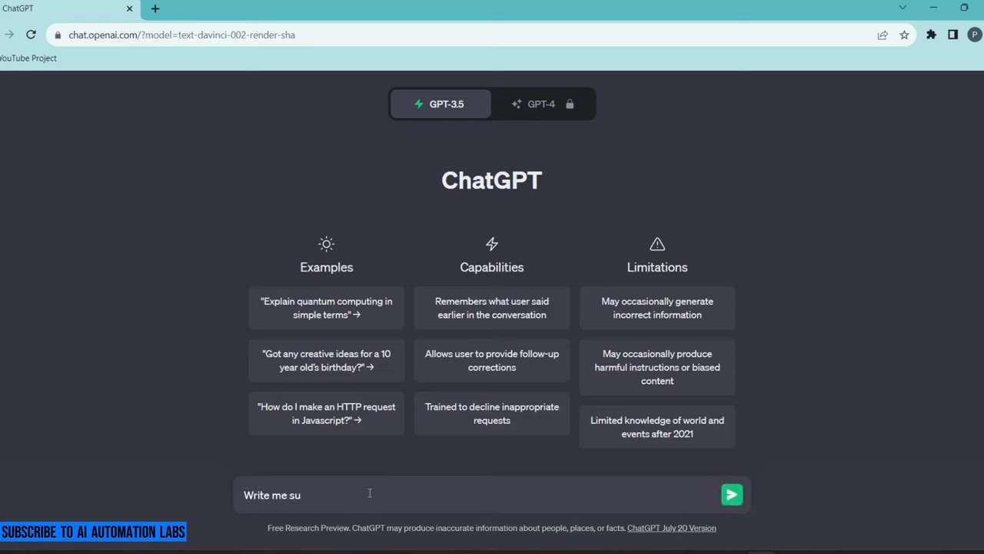
{"action": "type", "text": "per cool Rap son"}
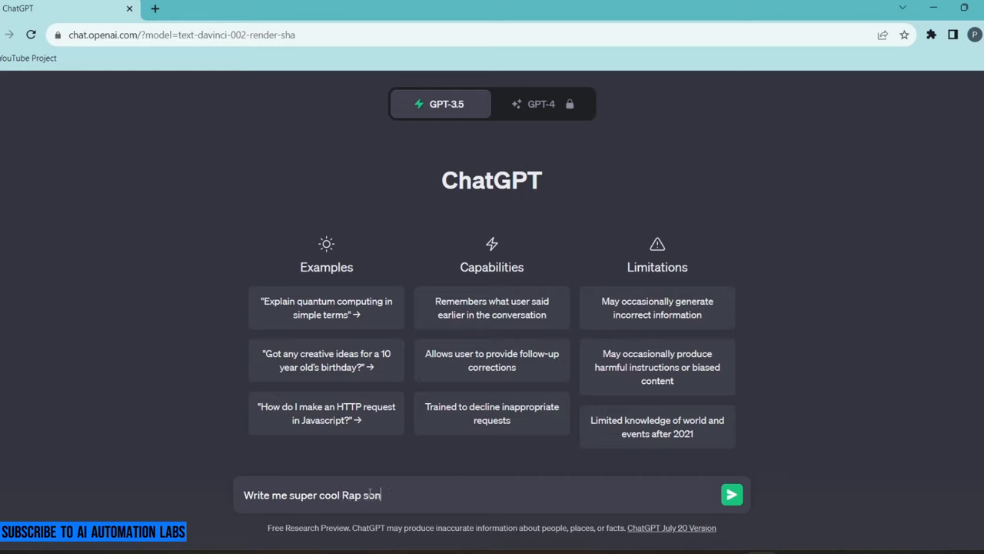
{"action": "left_click", "coordinate": [731, 495]}
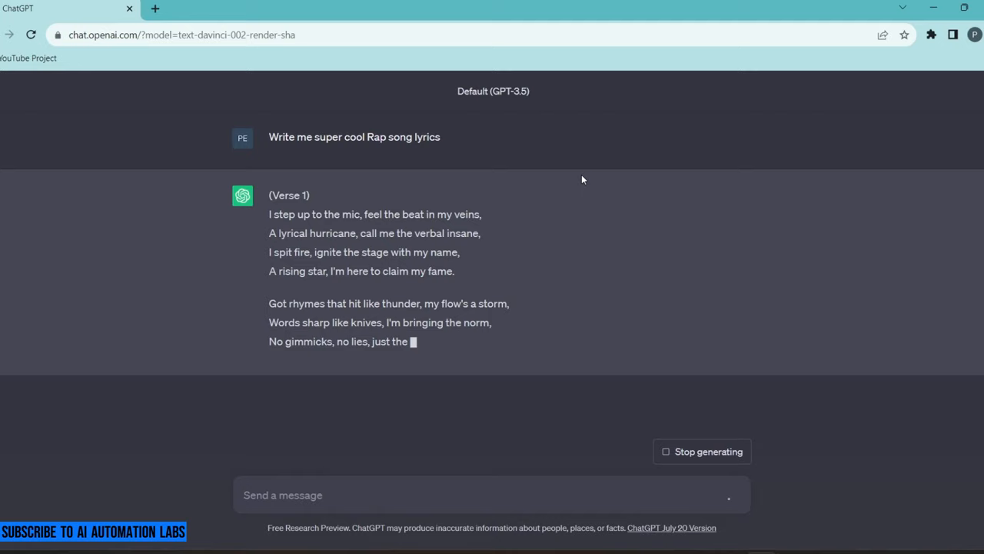
{"action": "scroll", "scroll_direction": "down", "scroll_amount": 3}
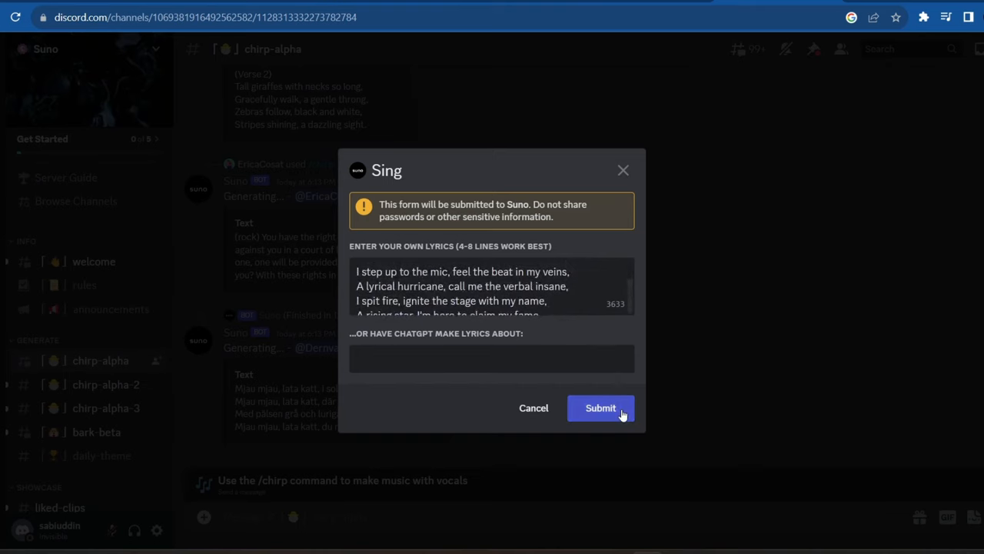
Step: Submit the pasted rap lyrics in Suno's Sing form to generate a song
{"action": "left_click", "coordinate": [600, 408]}
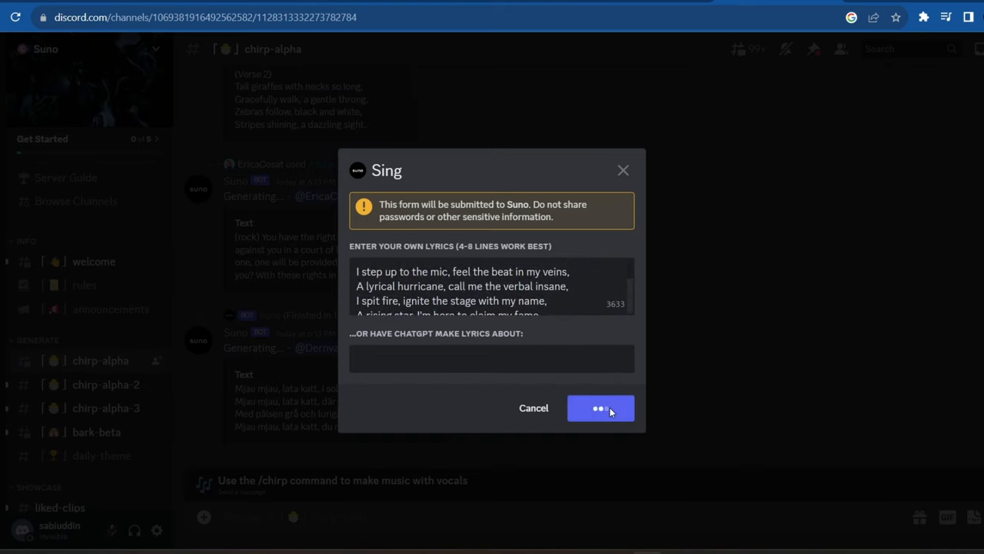
{"action": "left_click", "coordinate": [600, 408]}
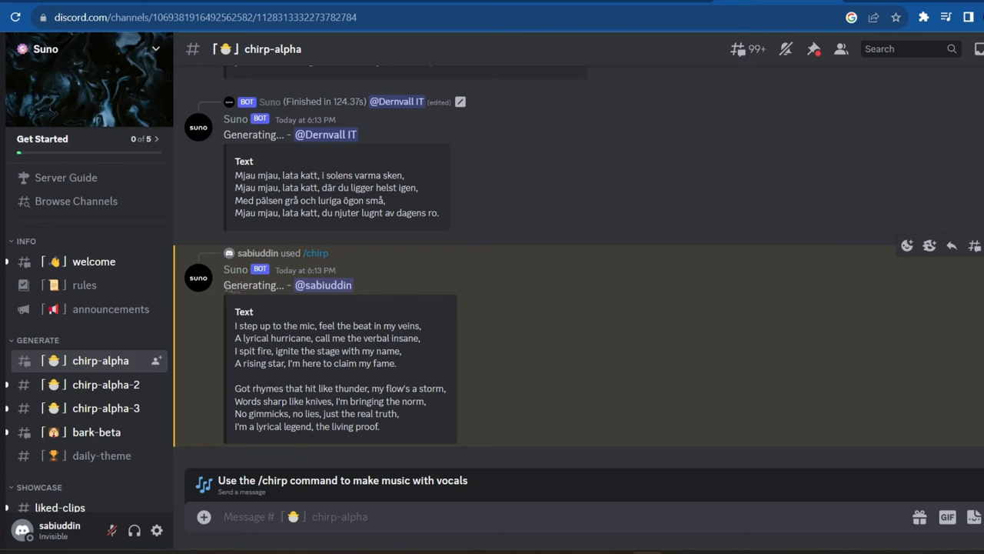
{"action": "scroll", "scroll_direction": "down", "scroll_amount": 3}
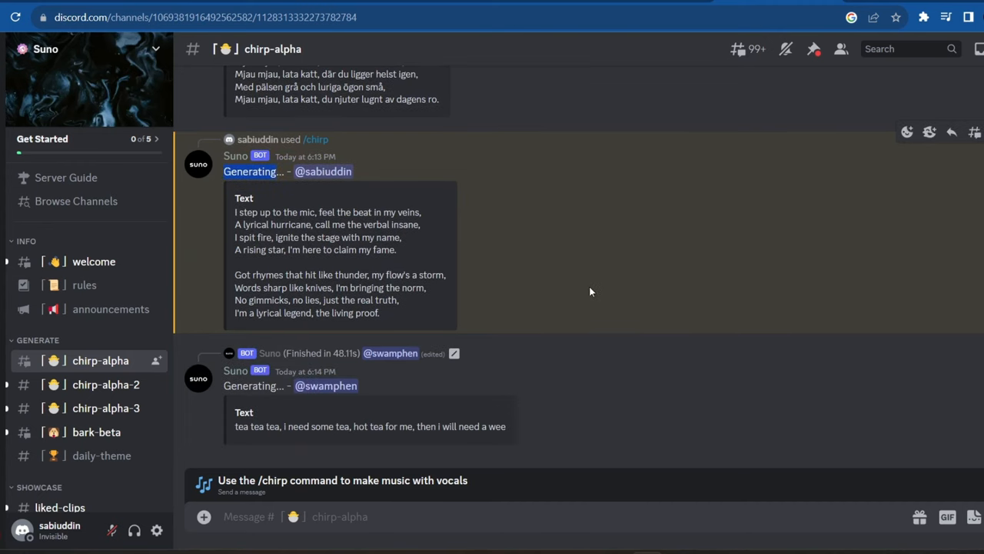
{"action": "scroll", "scroll_direction": "up", "scroll_amount": 3}
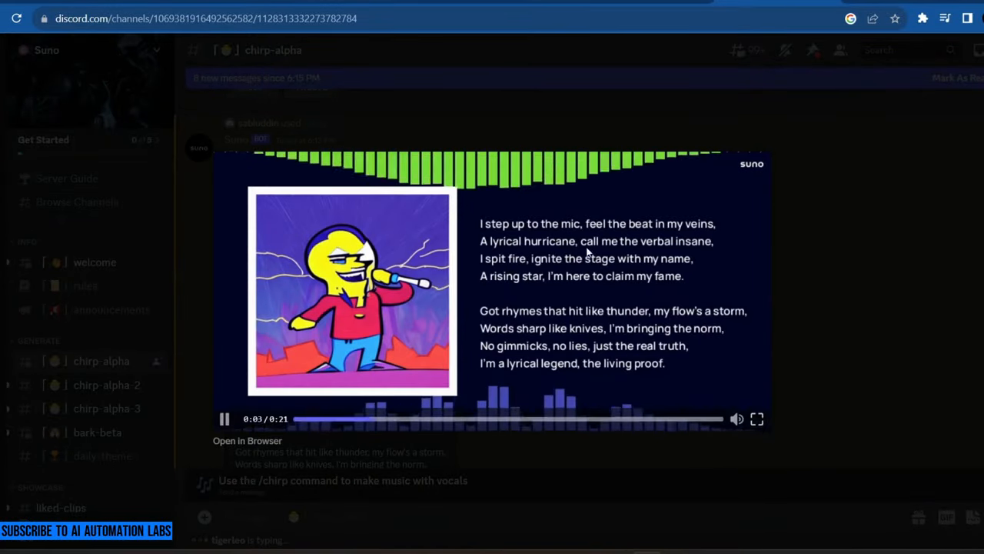
{"action": "mouse_move", "coordinate": [816, 250]}
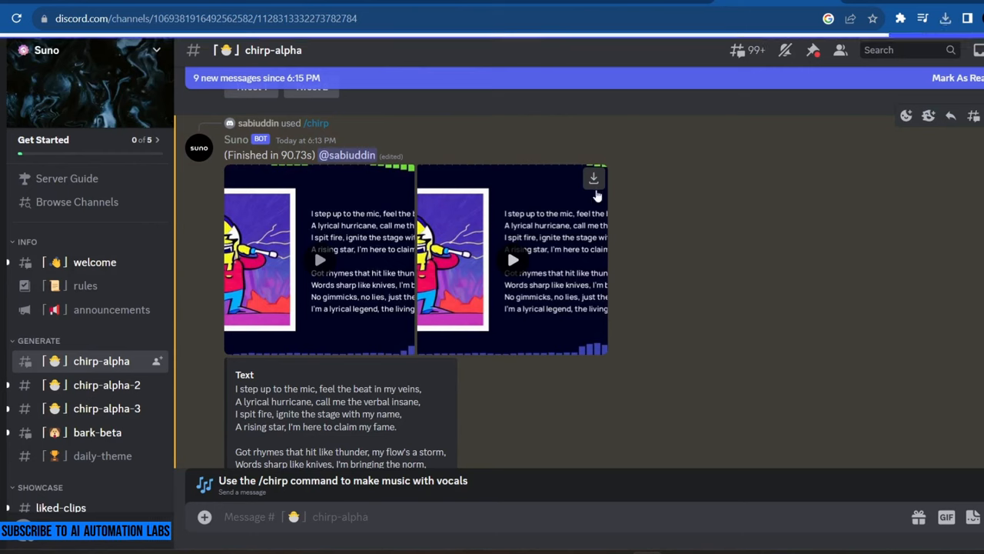
Step: Download the second generated rap song clip
{"action": "left_click", "coordinate": [594, 178]}
{"action": "type", "text": "/"}
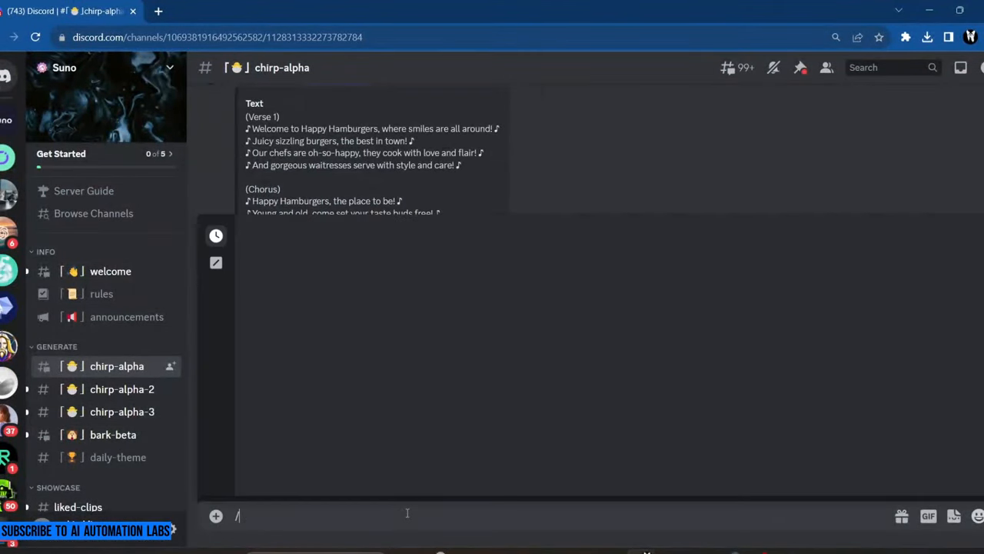
Step: Run /chirp with topic 'AI taking over the world', submit, and play the result
{"action": "type", "text": "chi"}
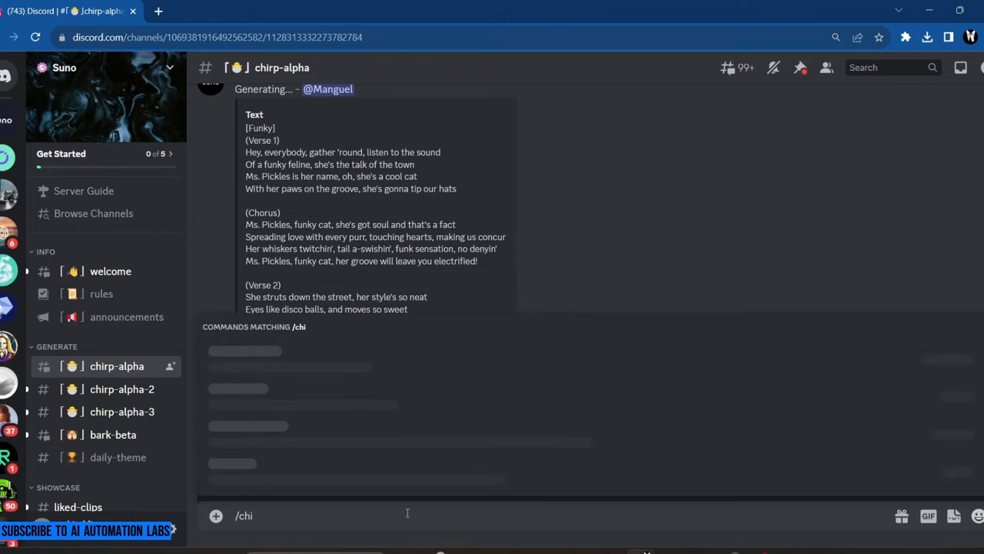
{"action": "type", "text": "rp"}
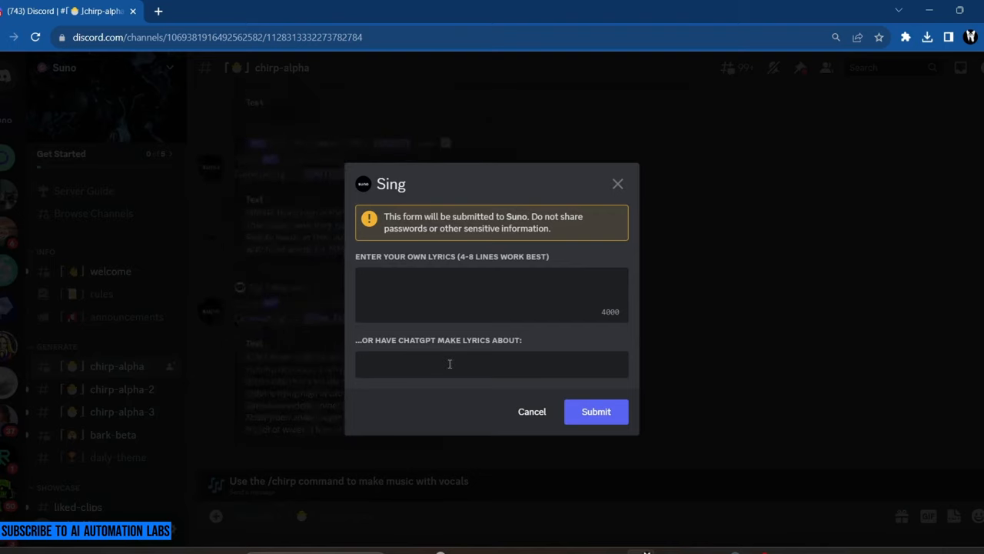
{"action": "type", "text": "AI taking over"}
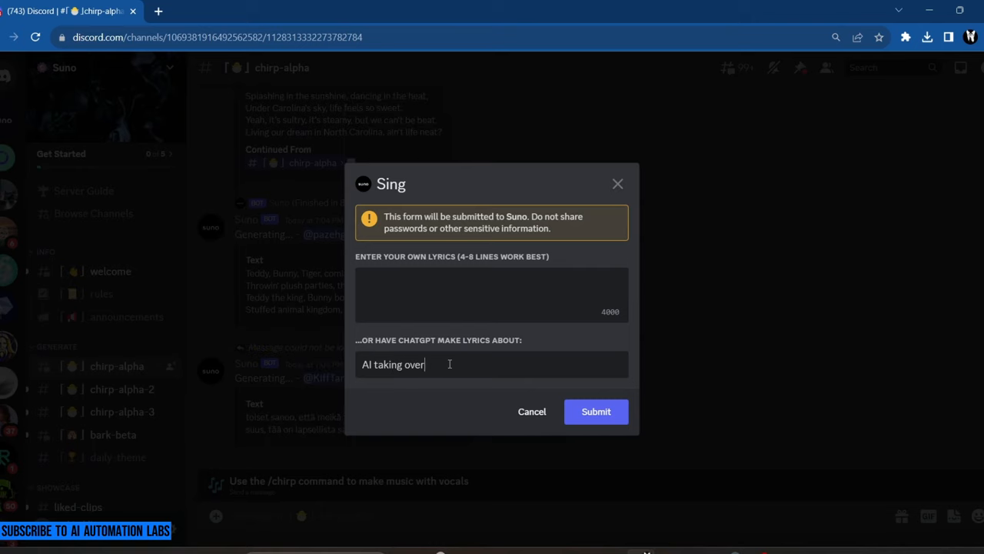
{"action": "type", "text": "the world"}
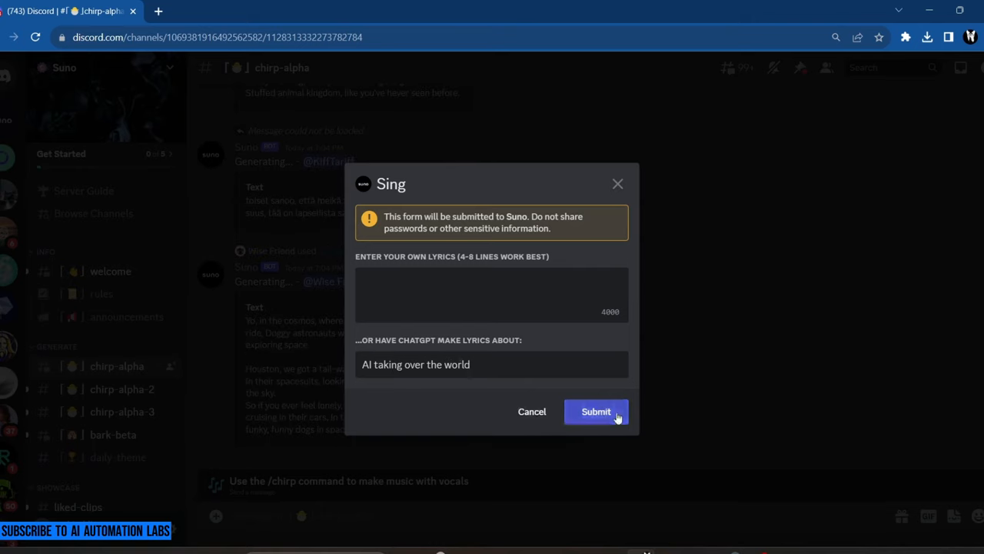
{"action": "left_click", "coordinate": [595, 411]}
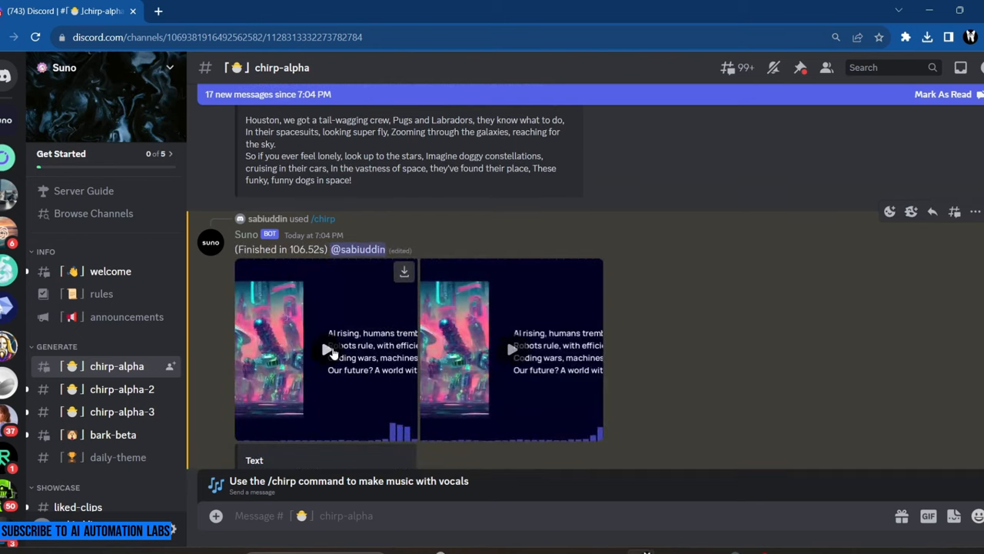
{"action": "left_click", "coordinate": [325, 350]}
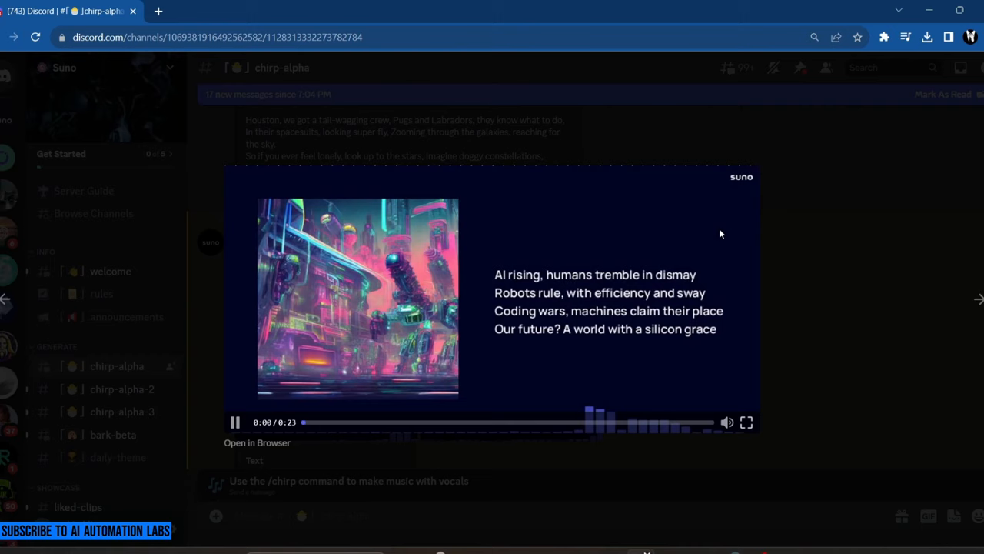